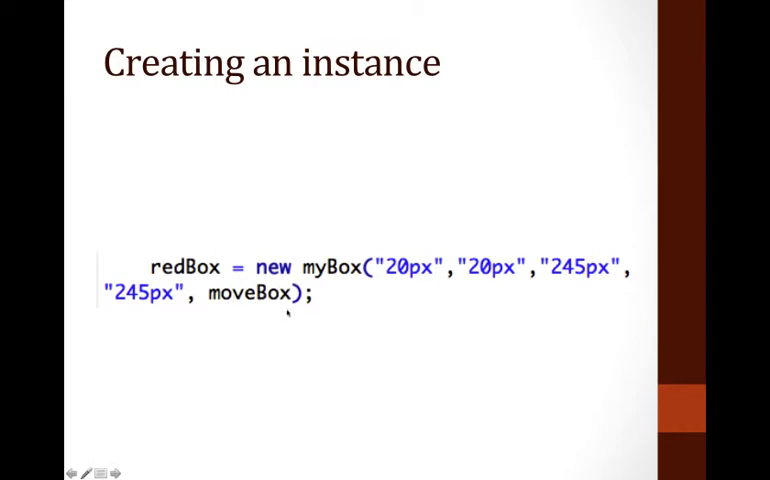
mouse_move(290, 320)
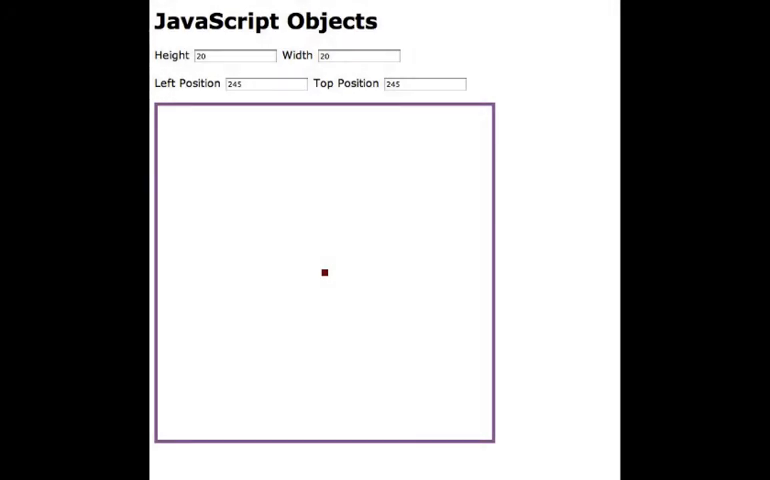
mouse_move(440, 352)
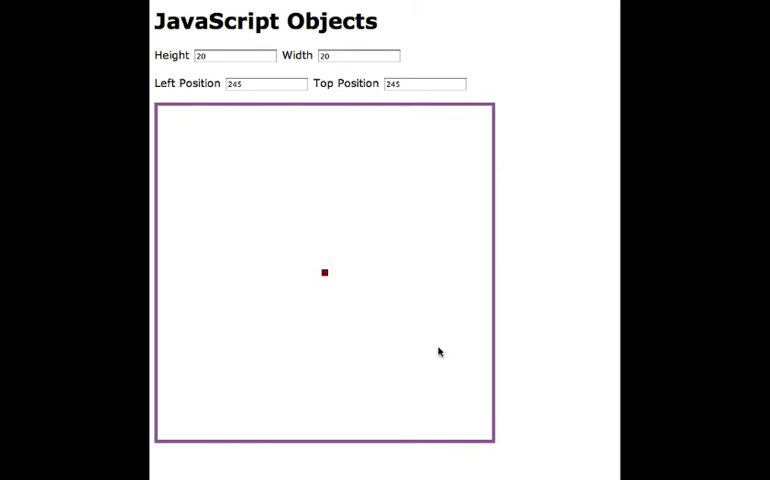
mouse_move(250, 134)
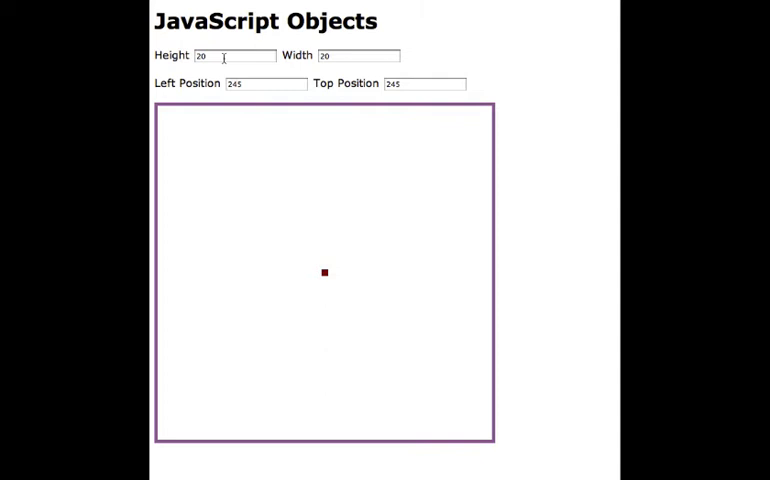
mouse_move(302, 82)
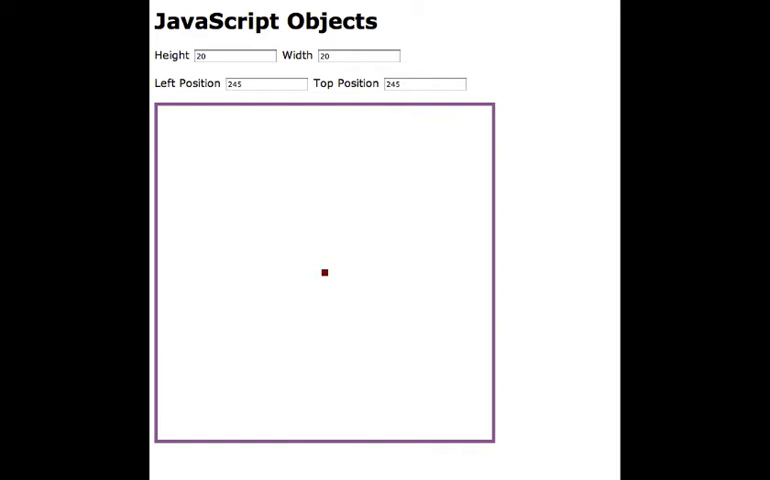
mouse_move(160, 112)
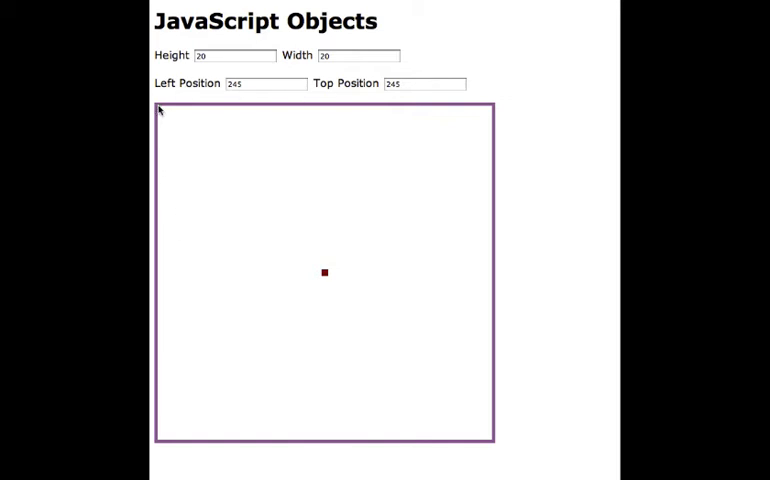
mouse_move(194, 158)
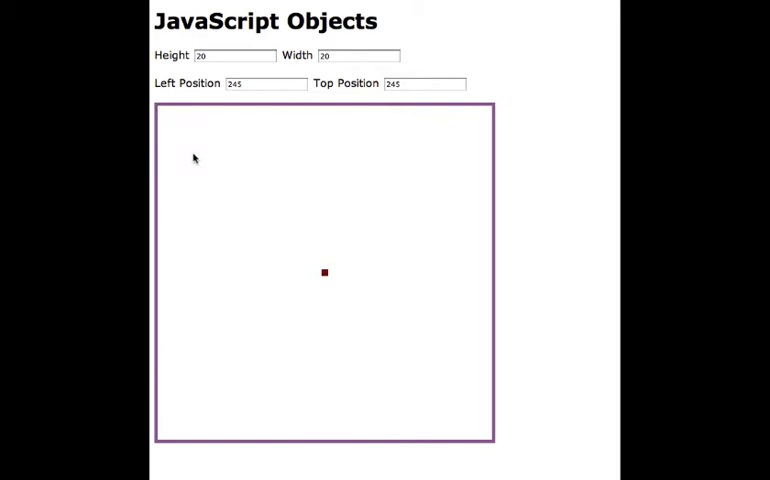
mouse_move(192, 286)
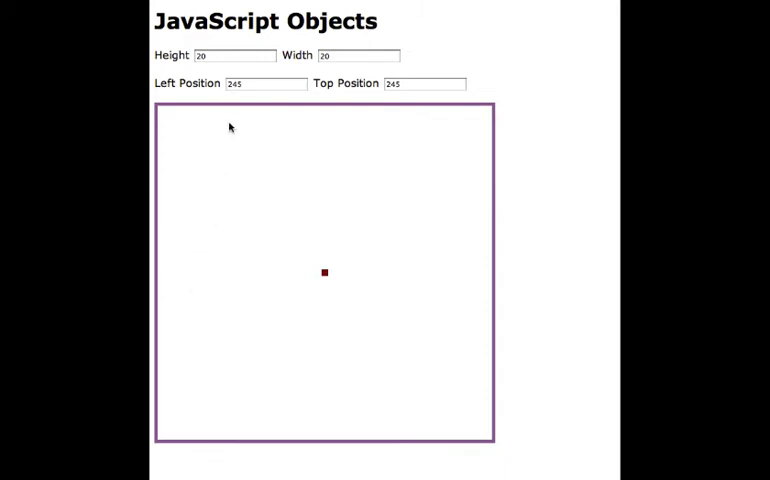
mouse_move(238, 108)
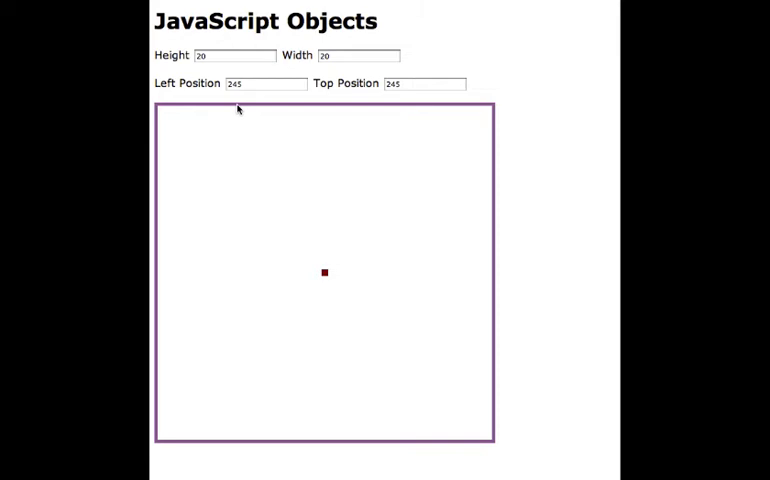
mouse_move(164, 172)
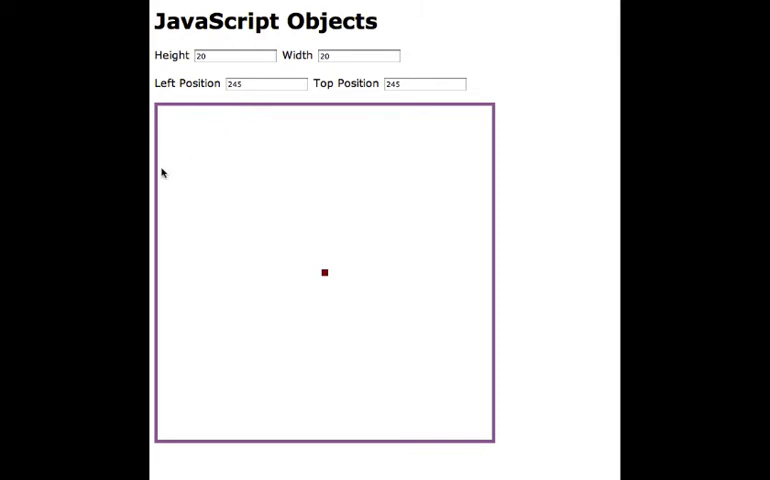
mouse_move(498, 192)
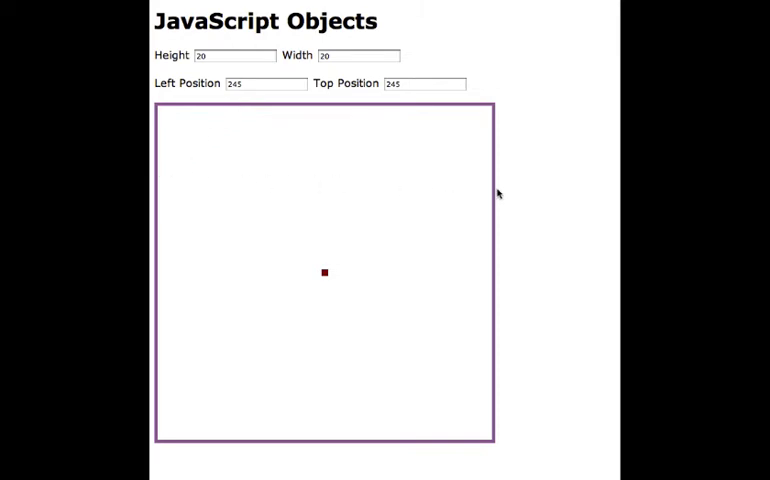
mouse_move(496, 116)
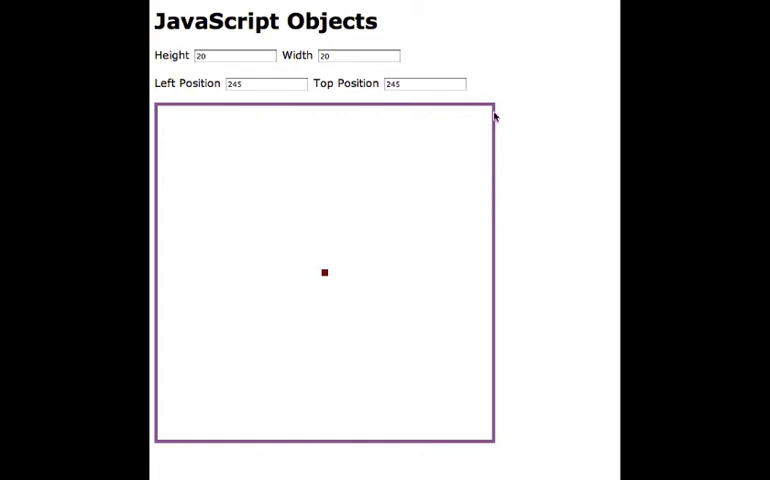
mouse_move(482, 152)
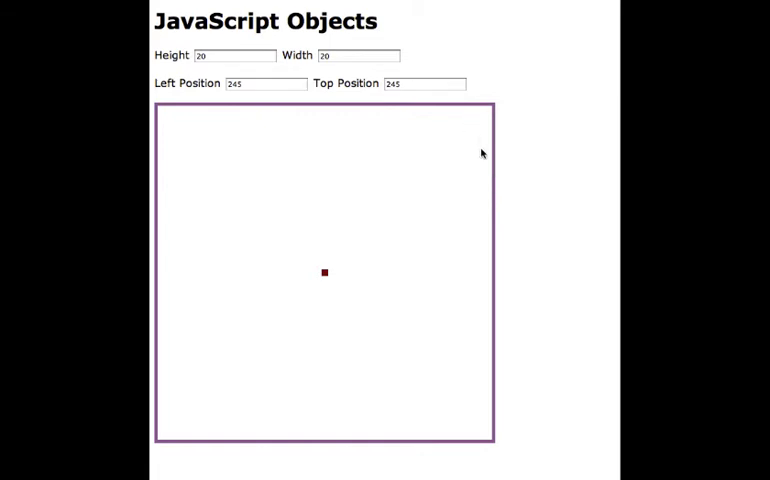
- Replace the red box's height with 50 and width with 500, stretching past the container's edge
click(236, 56)
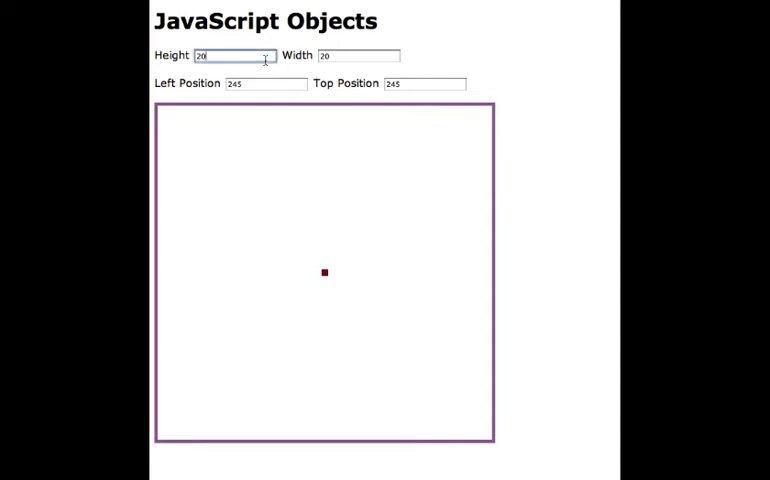
key(Backspace)
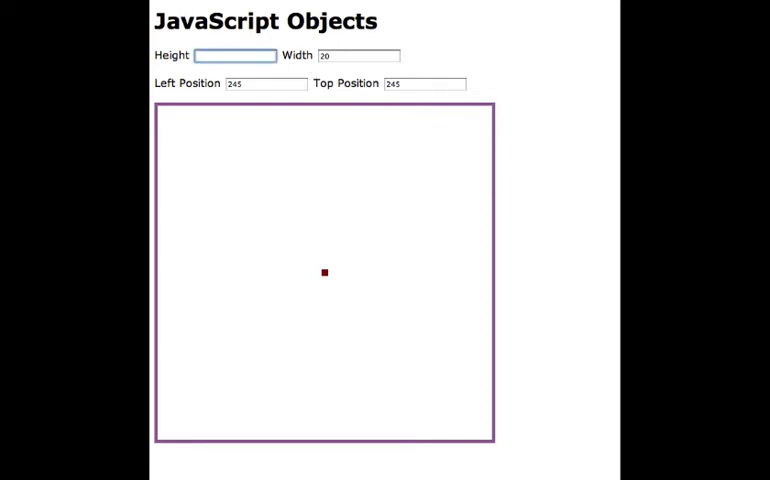
text(50)
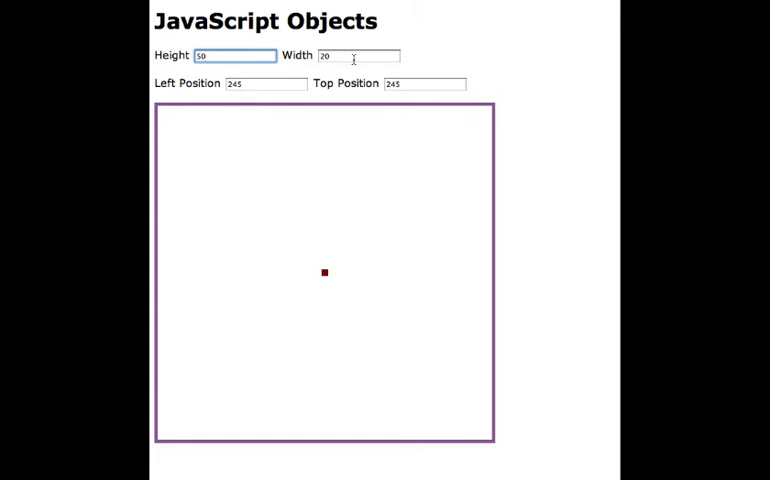
click(358, 56)
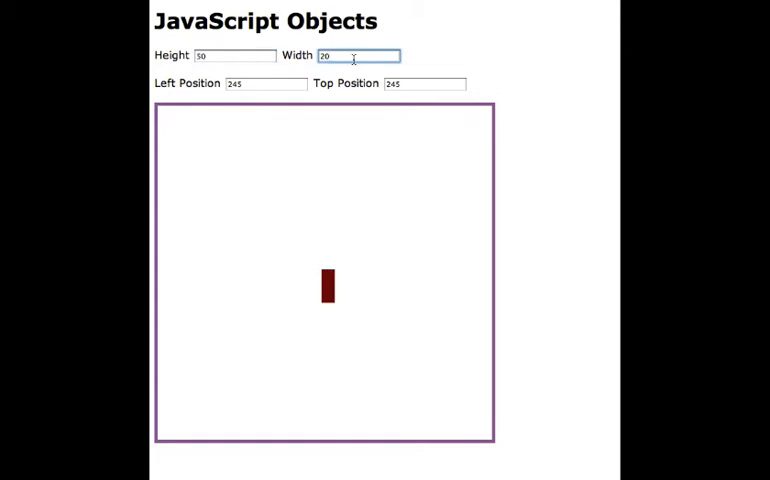
mouse_move(328, 284)
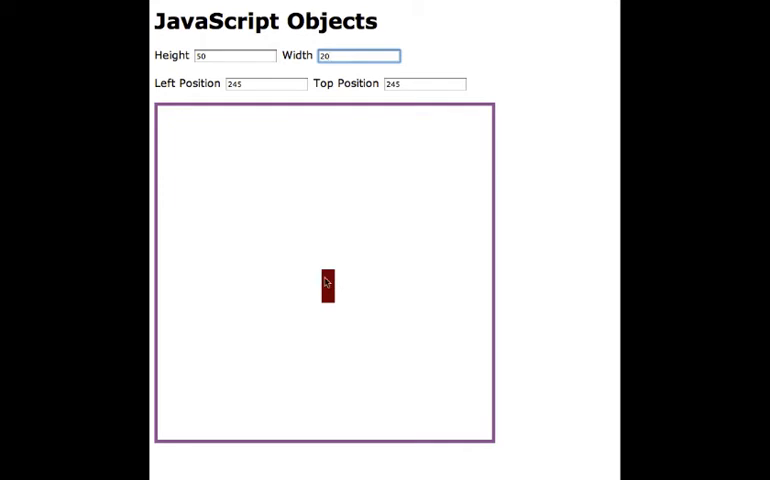
mouse_move(332, 292)
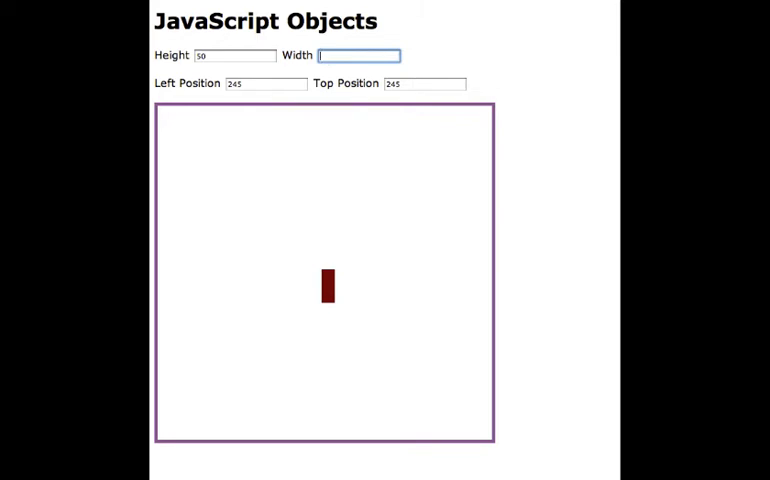
text(500)
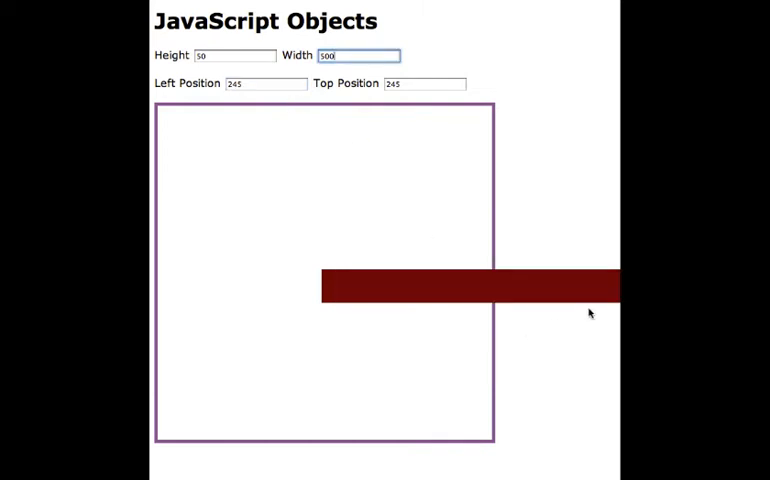
mouse_move(480, 292)
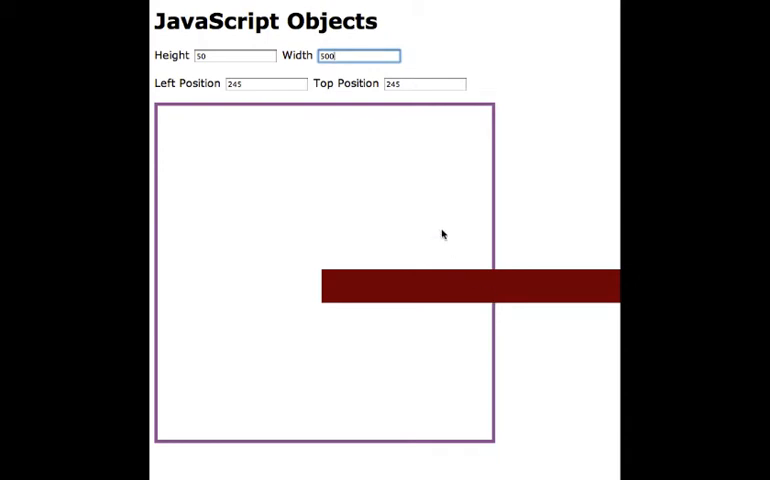
mouse_move(376, 164)
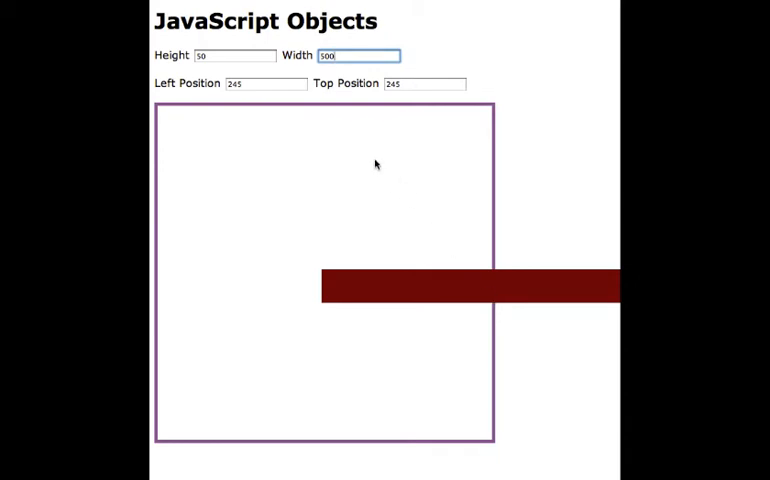
mouse_move(344, 56)
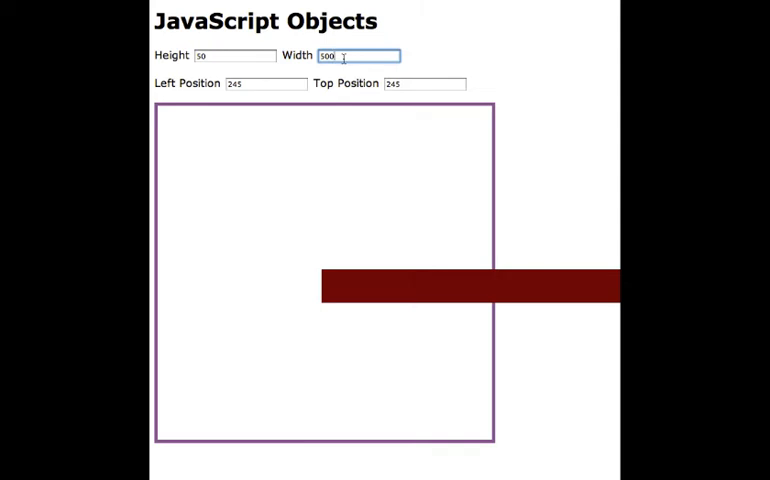
text(50)
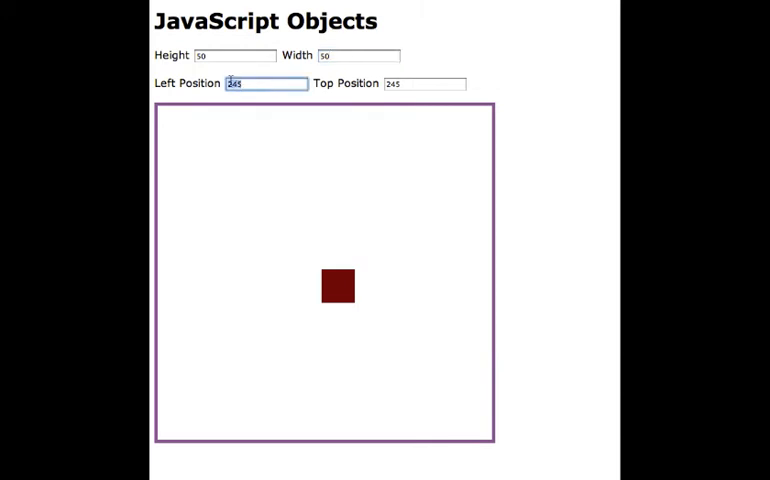
- Try a left position of 480 and a top position of 460 for the red box
text(0)
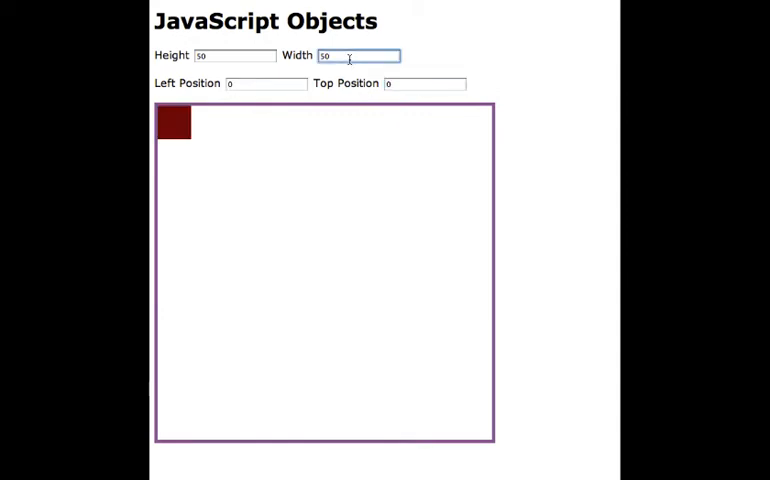
mouse_move(302, 76)
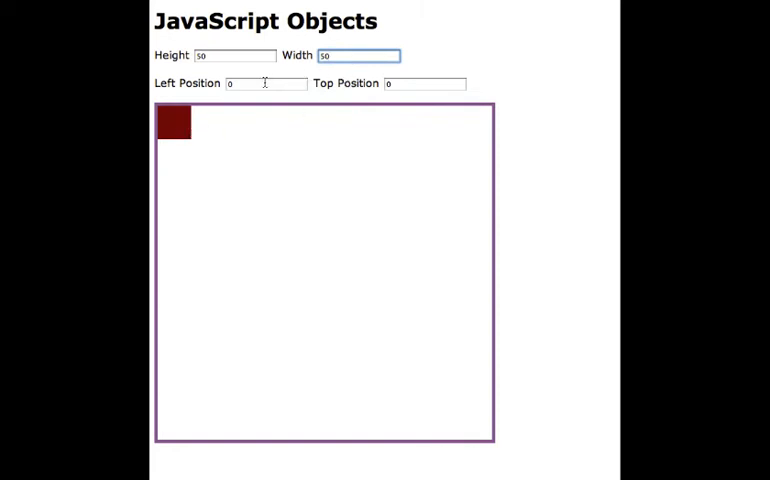
click(262, 84)
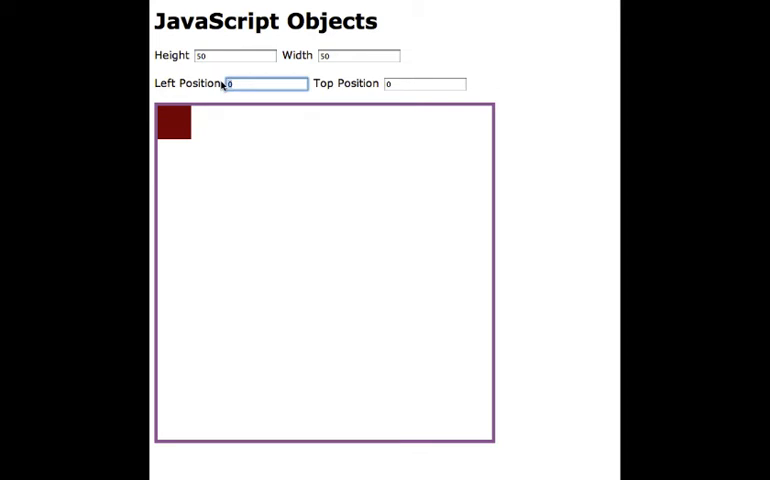
text(480)
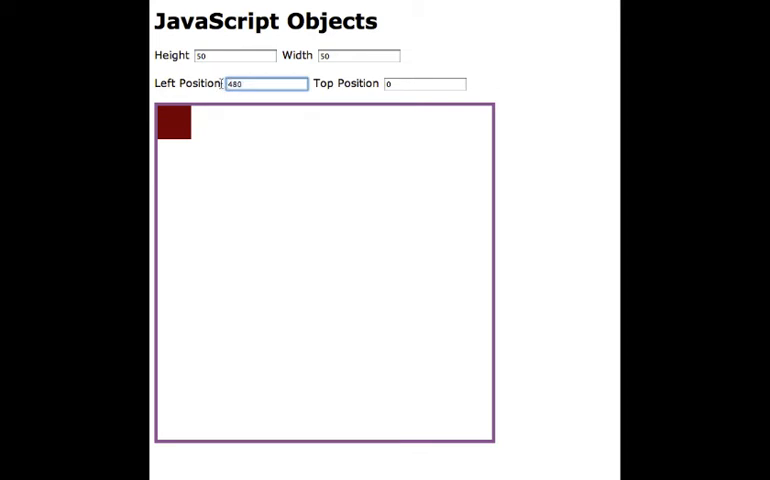
click(424, 84)
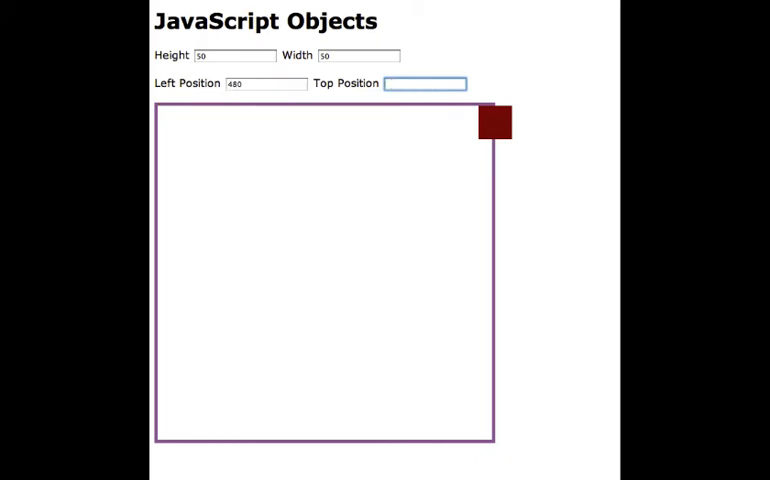
text(4)
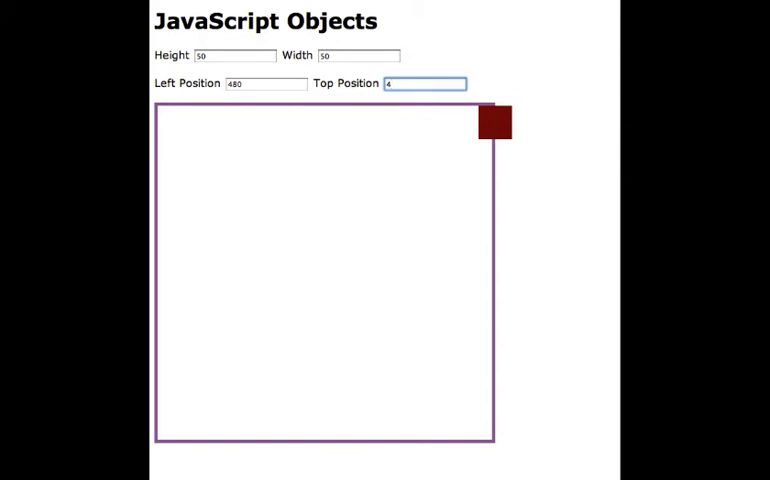
text(60)
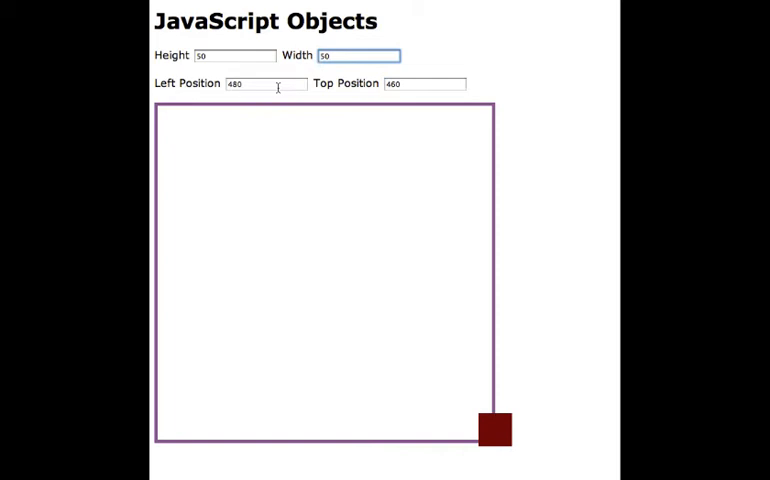
- Settle the left position at 450, placing the box in the bottom-right corner
click(264, 84)
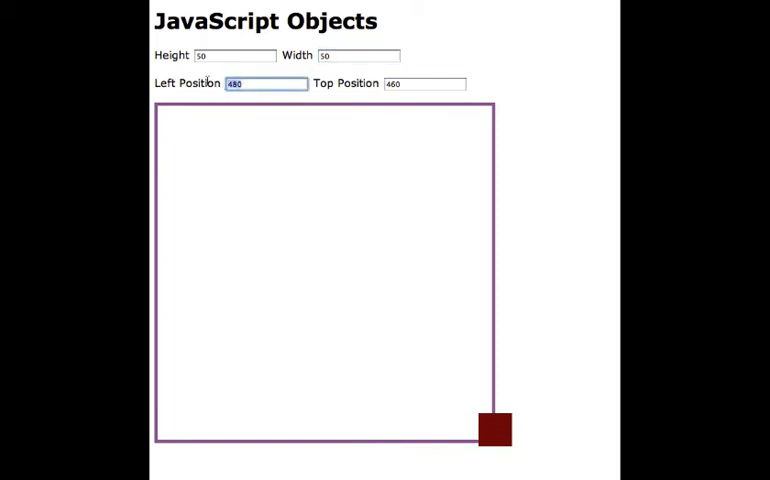
text(450)
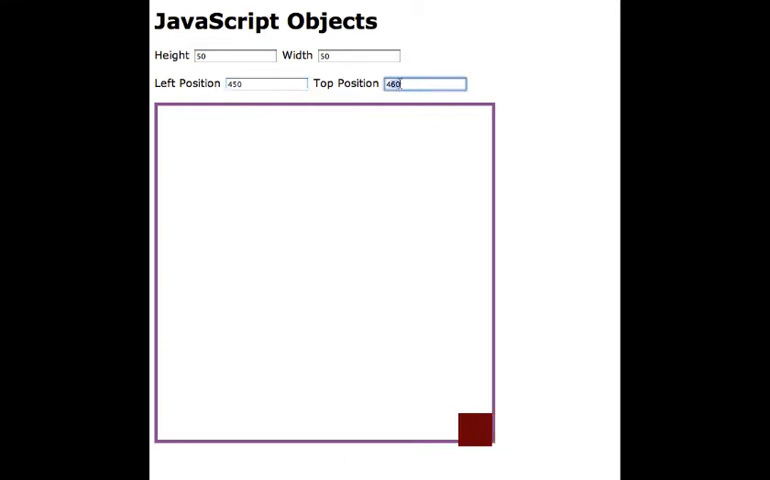
key(BackSpace)
text(5)
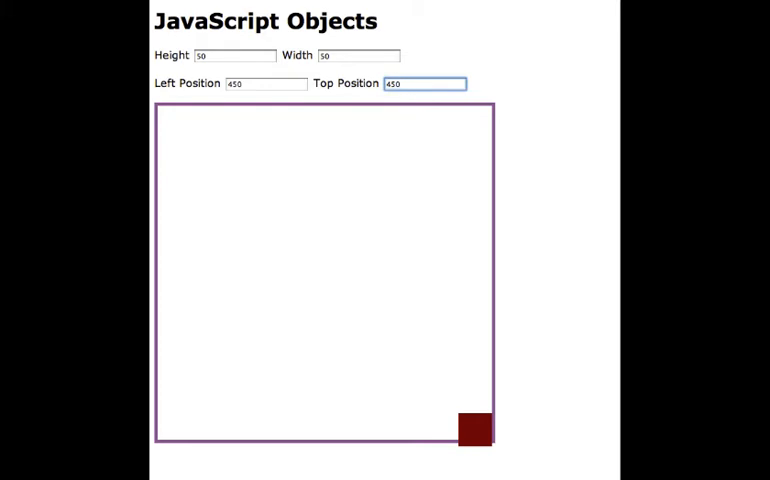
mouse_move(374, 252)
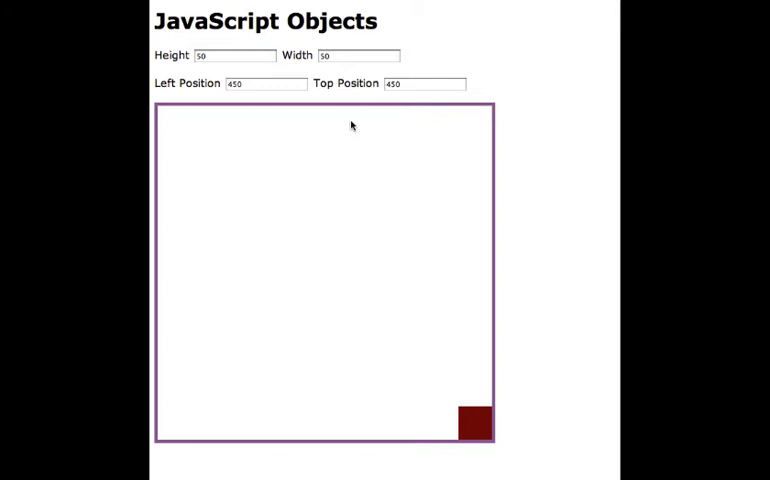
mouse_move(372, 272)
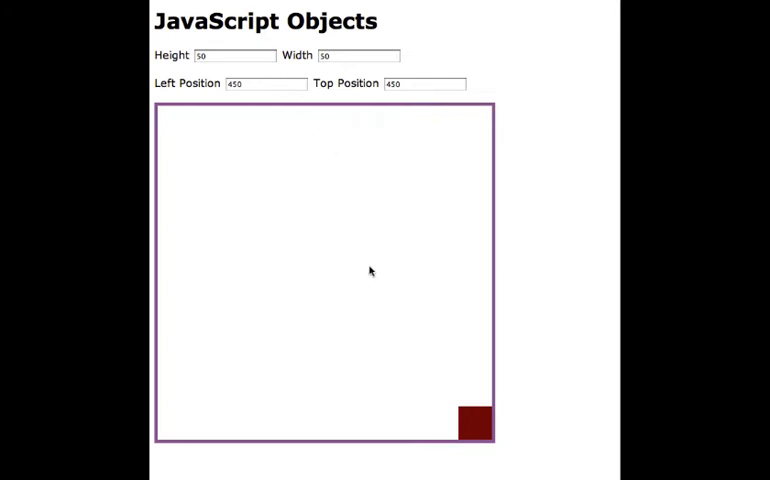
mouse_move(456, 310)
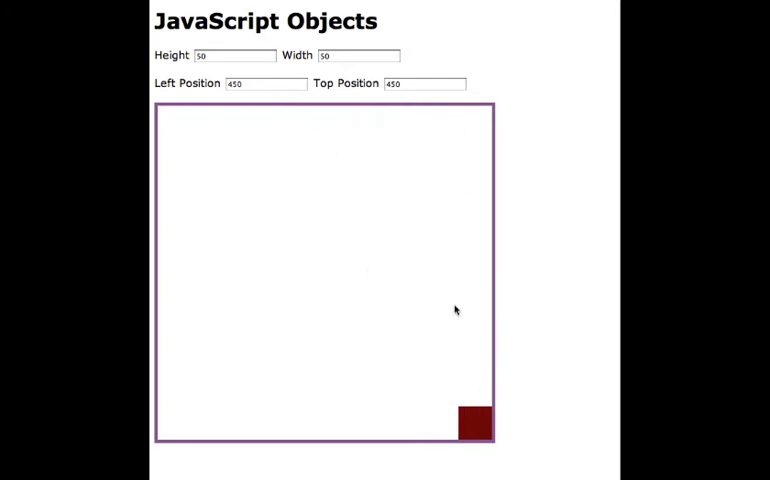
mouse_move(324, 126)
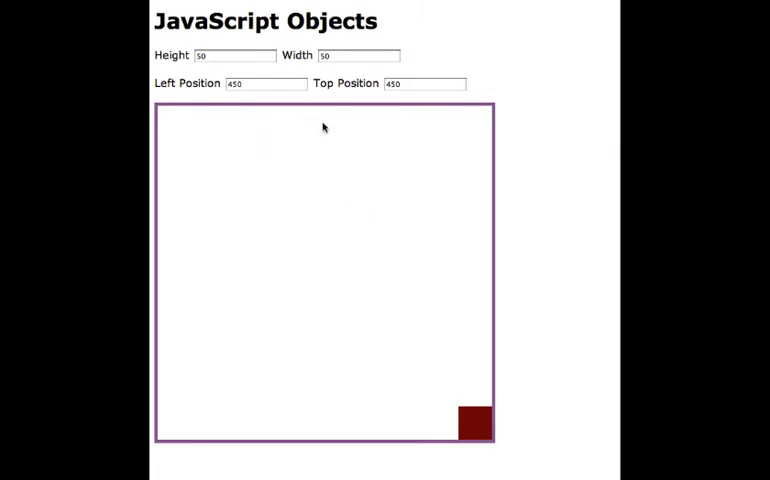
mouse_move(294, 184)
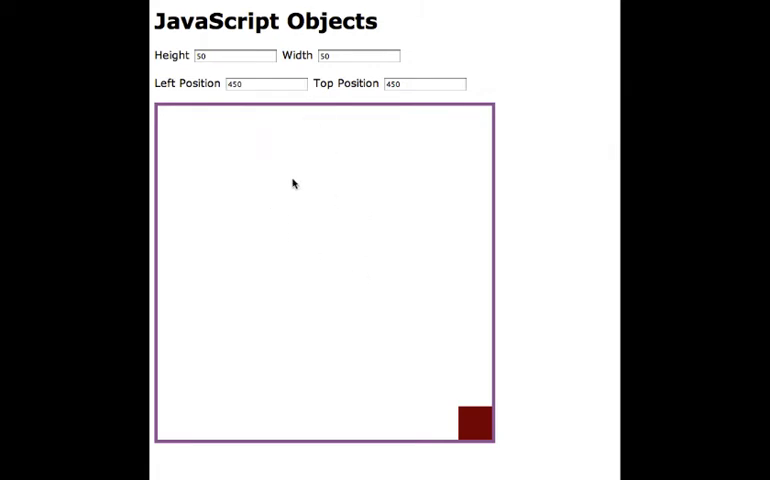
mouse_move(280, 136)
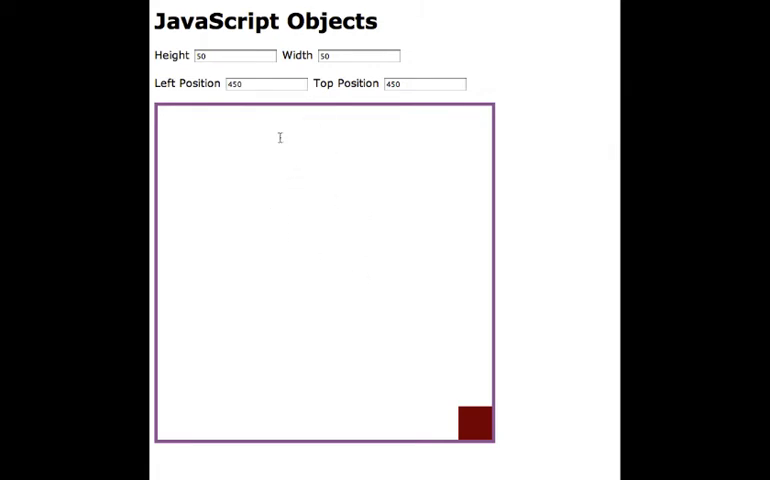
mouse_move(280, 184)
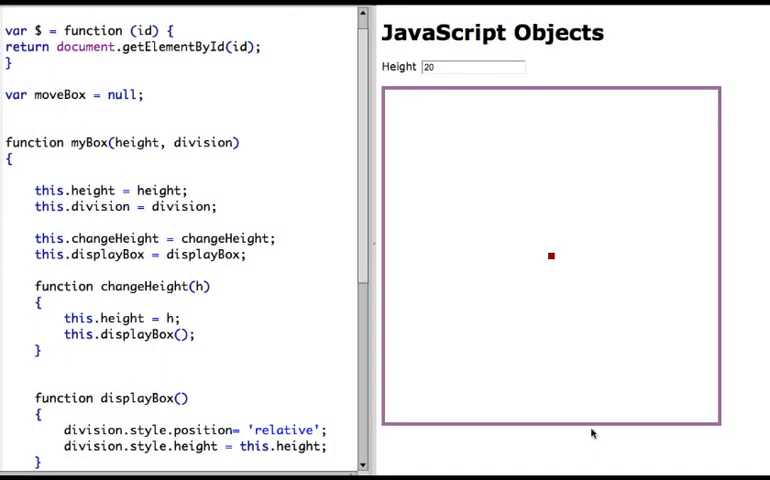
mouse_move(448, 184)
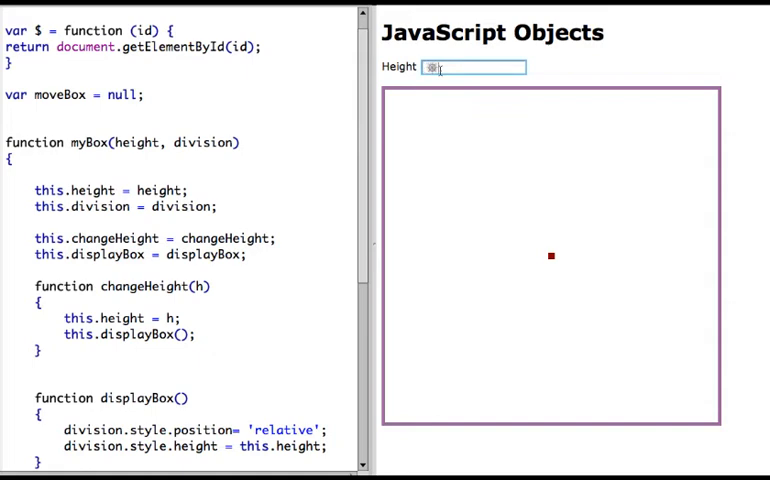
- Enter 8 then 900 as the height so the red box runs past the frame bottom
text(88)
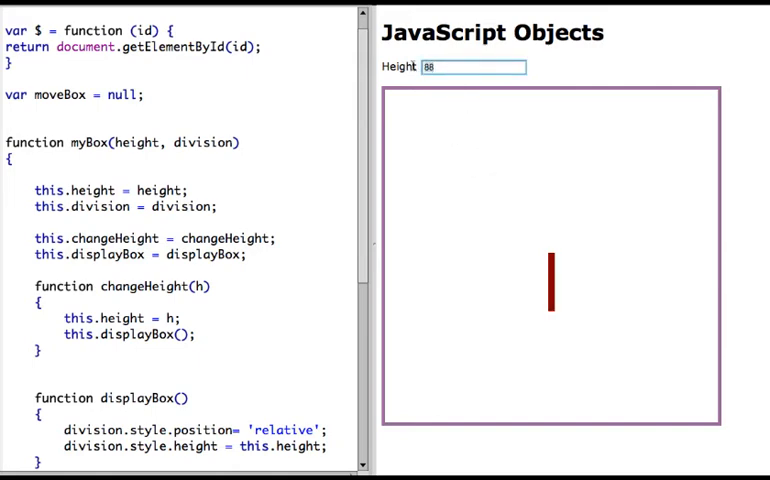
text(900)
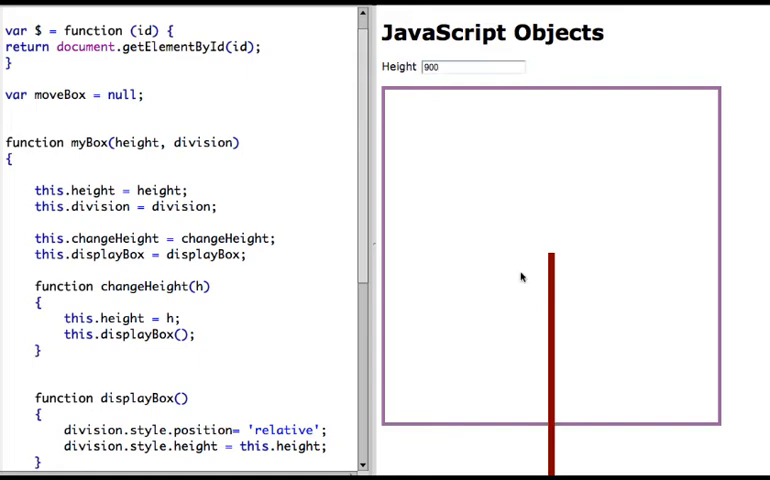
click(468, 68)
text(5)
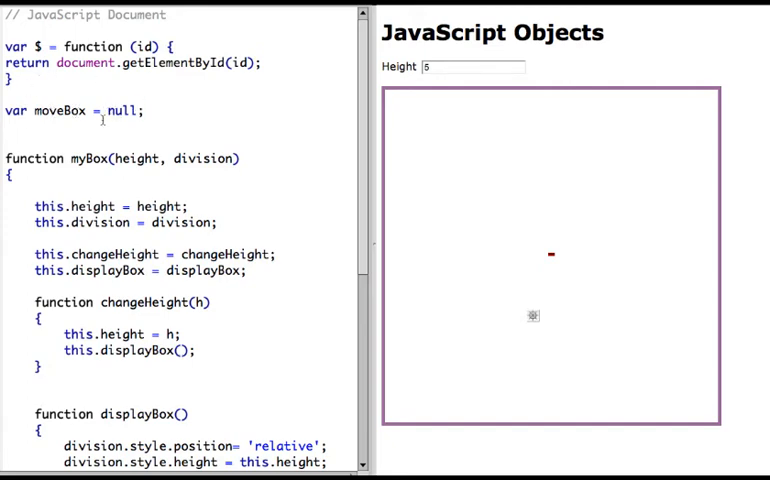
- Scroll the JavaScript down to the window.onload function creating redBox at 20px
scroll(down, 3)
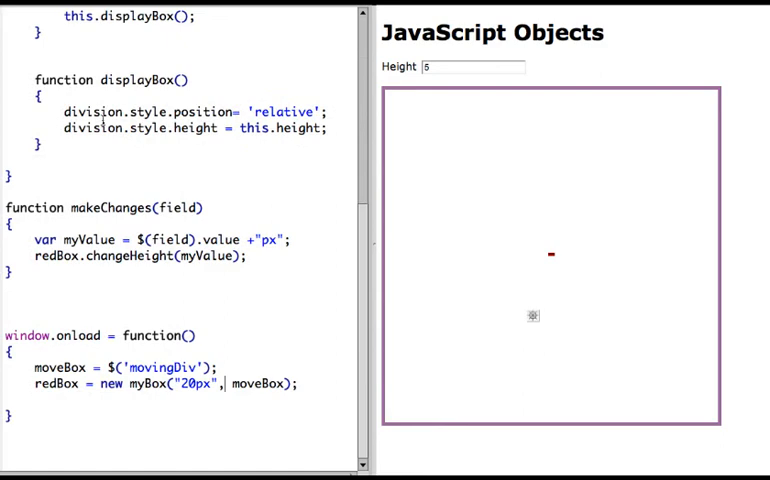
mouse_move(48, 328)
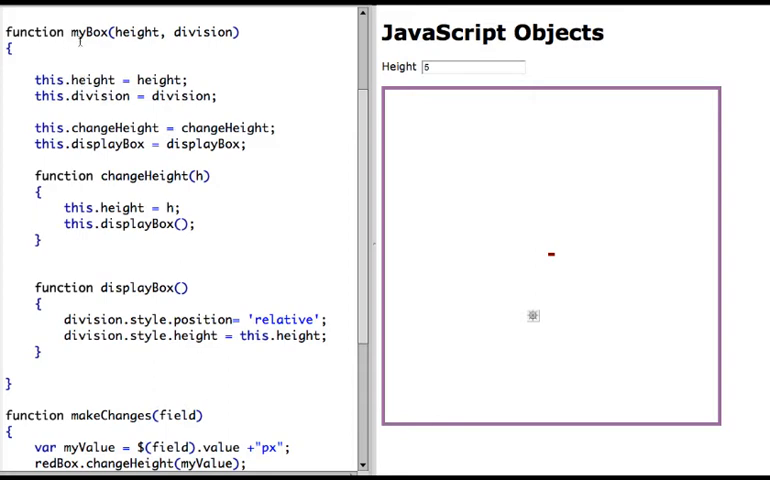
mouse_move(148, 42)
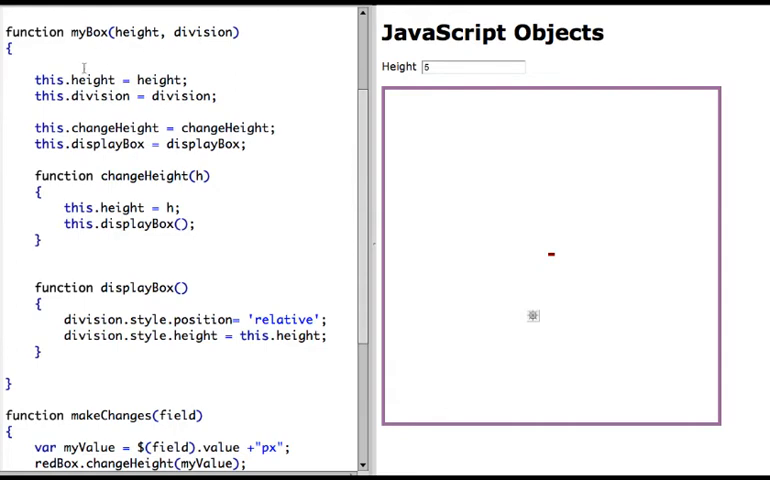
mouse_move(132, 80)
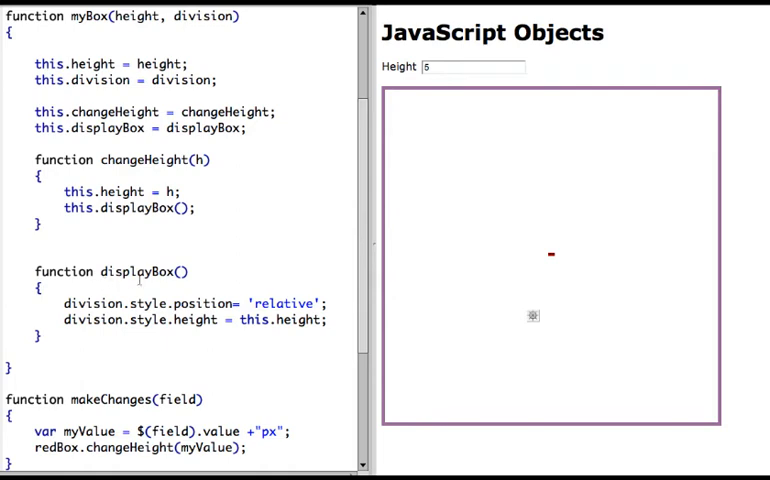
mouse_move(142, 296)
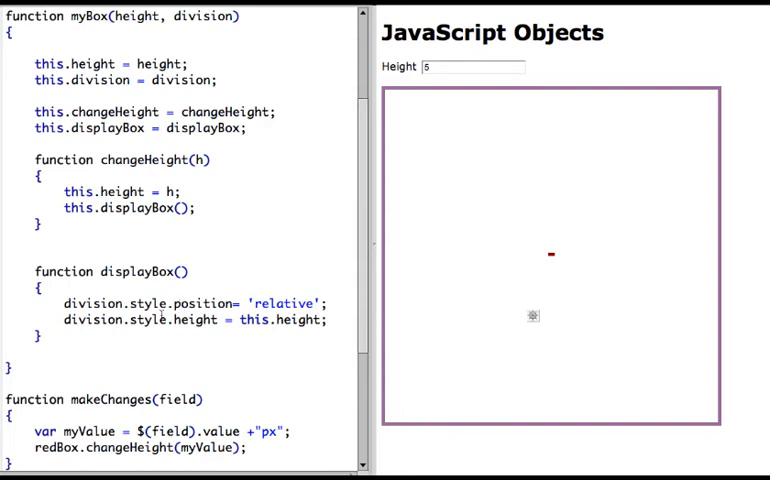
mouse_move(278, 334)
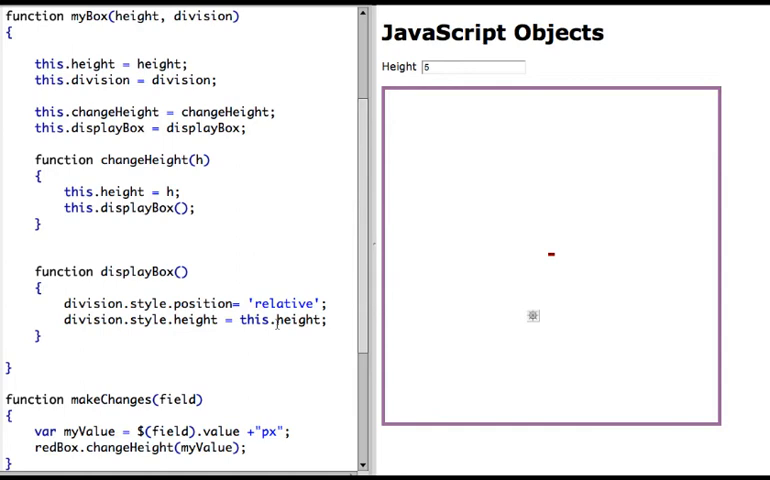
scroll(down, 3)
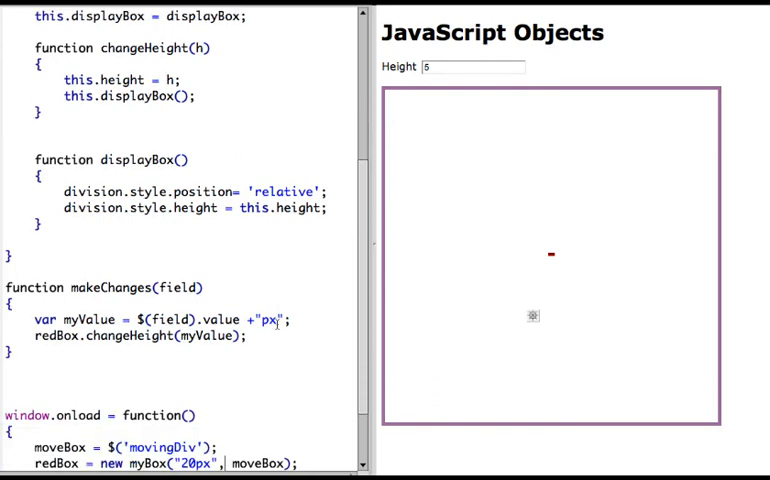
scroll(down, 3)
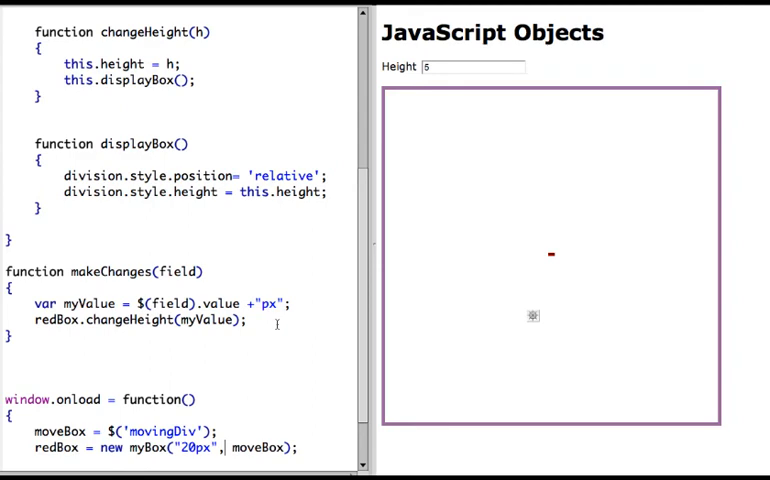
mouse_move(50, 272)
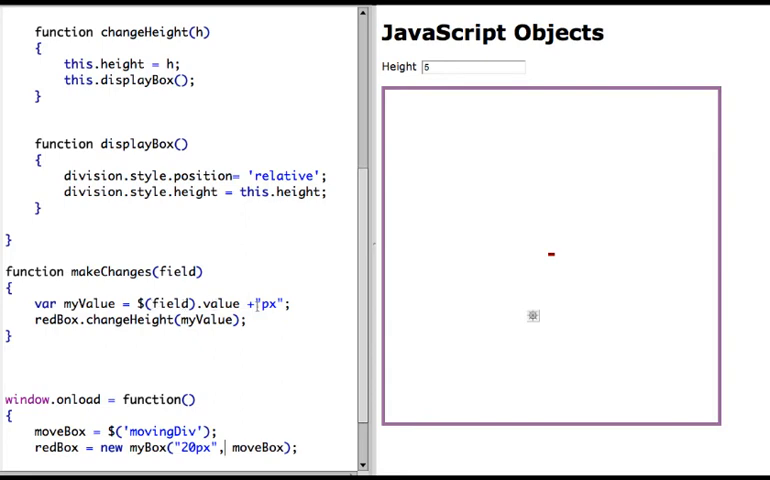
mouse_move(168, 338)
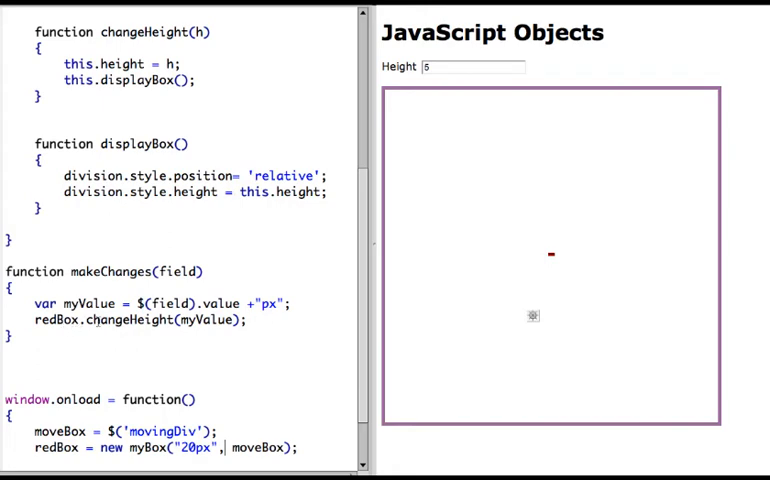
mouse_move(32, 304)
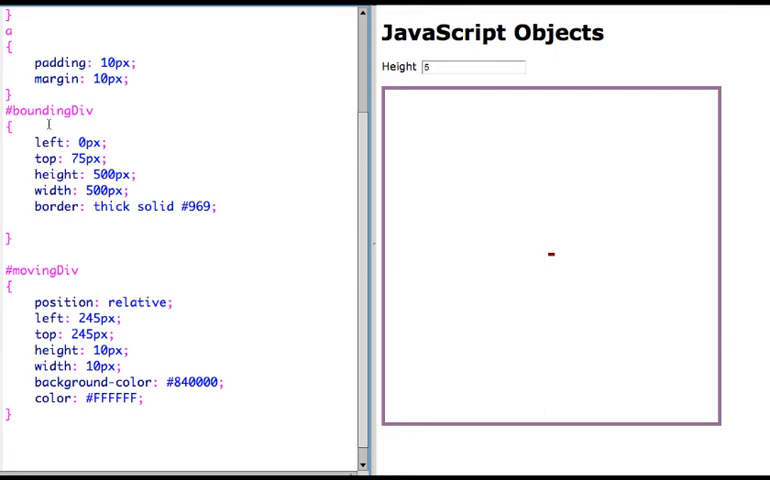
mouse_move(398, 136)
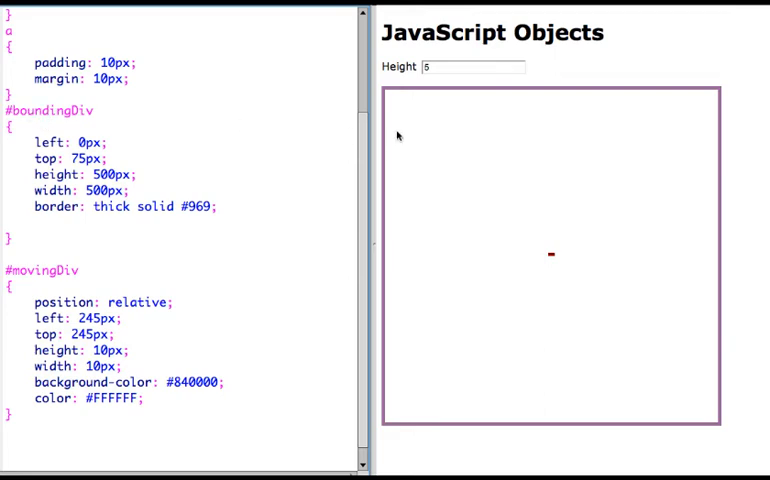
mouse_move(692, 264)
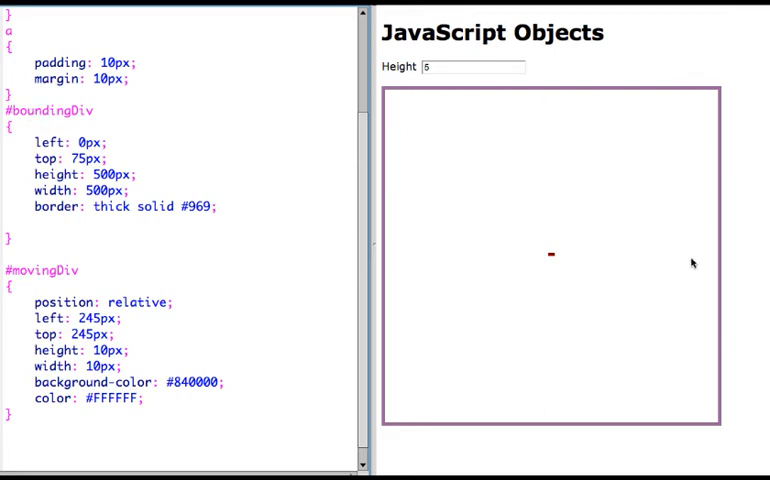
mouse_move(506, 270)
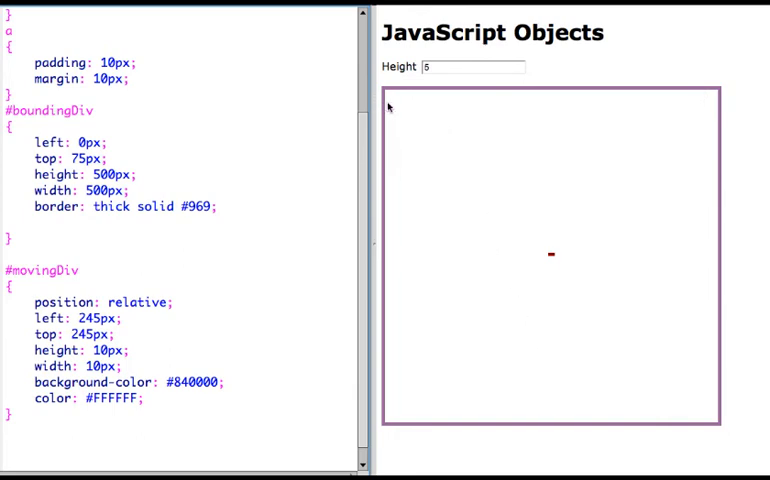
mouse_move(470, 84)
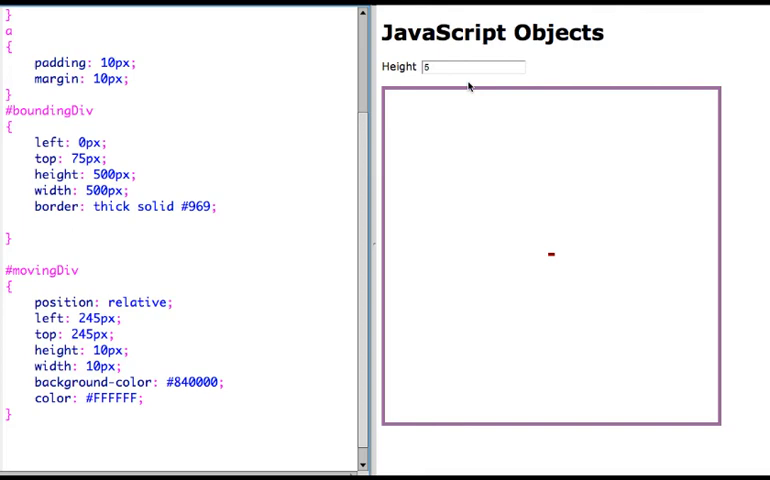
mouse_move(456, 164)
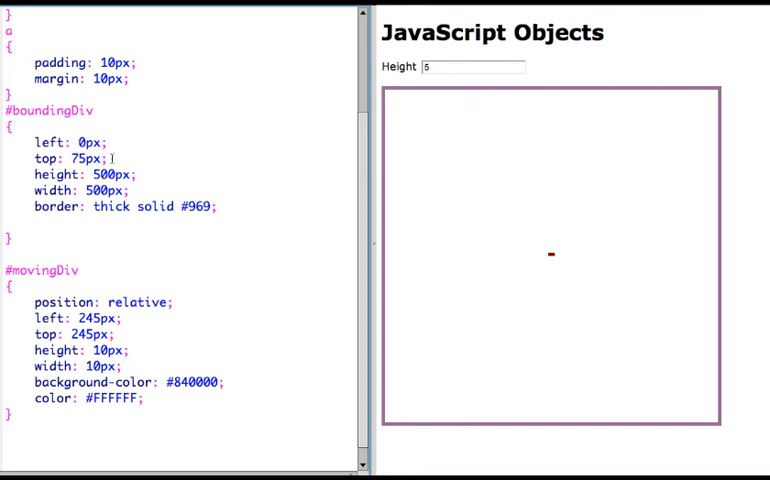
- Delete the left and top lines from #boundingDiv and set the red box height to 20
drag(34, 142, 110, 158)
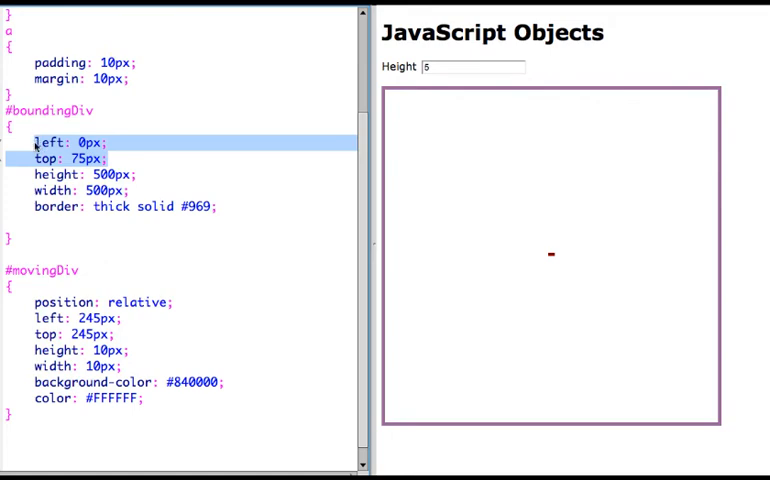
key(Delete)
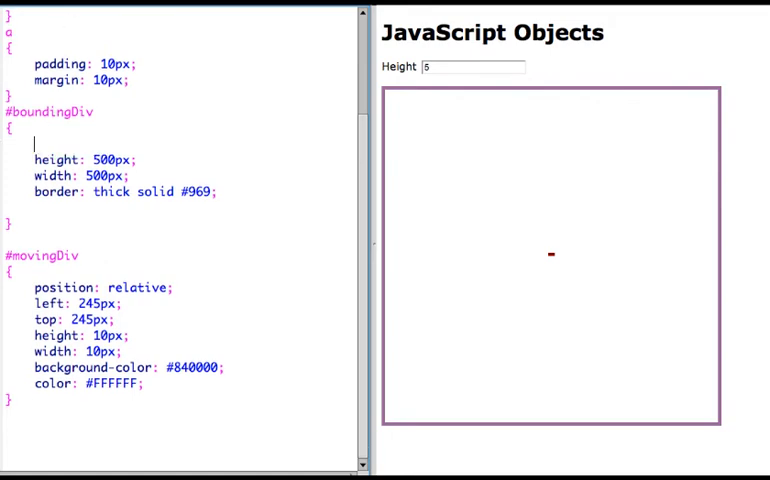
text(20)
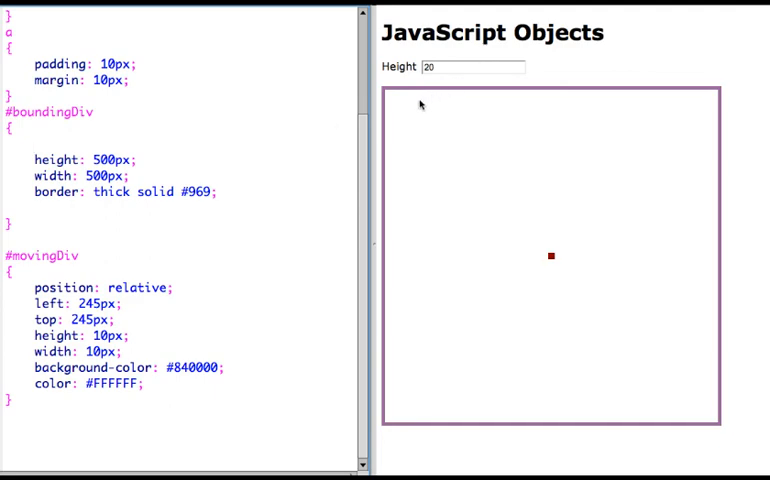
mouse_move(148, 158)
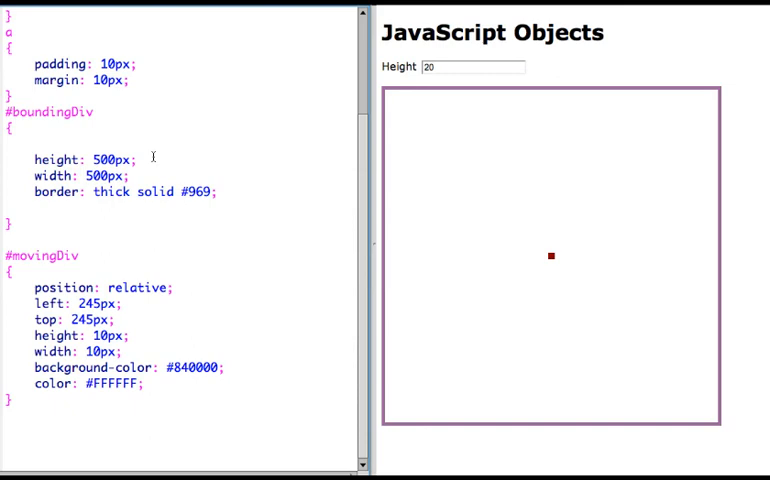
mouse_move(160, 192)
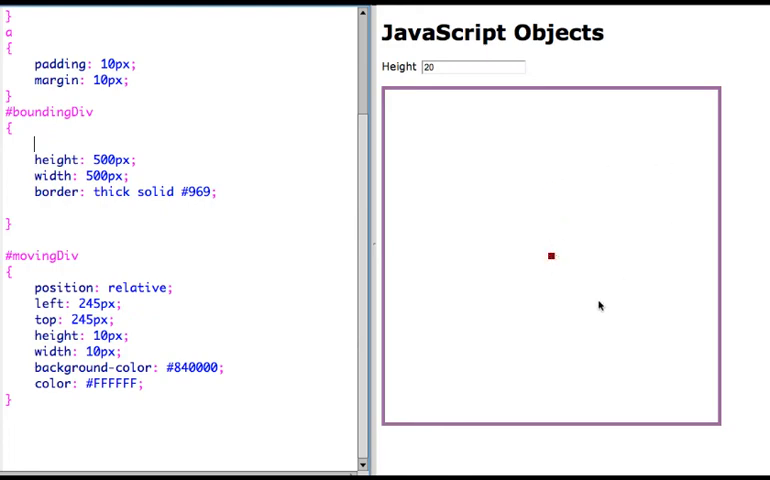
mouse_move(448, 336)
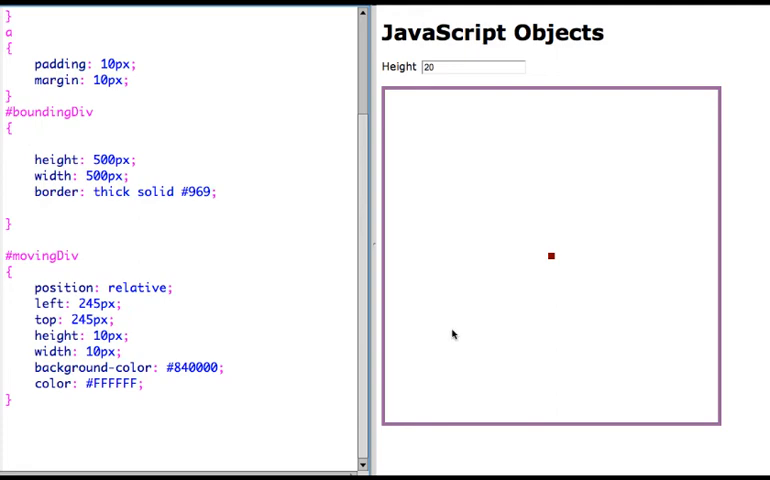
mouse_move(548, 258)
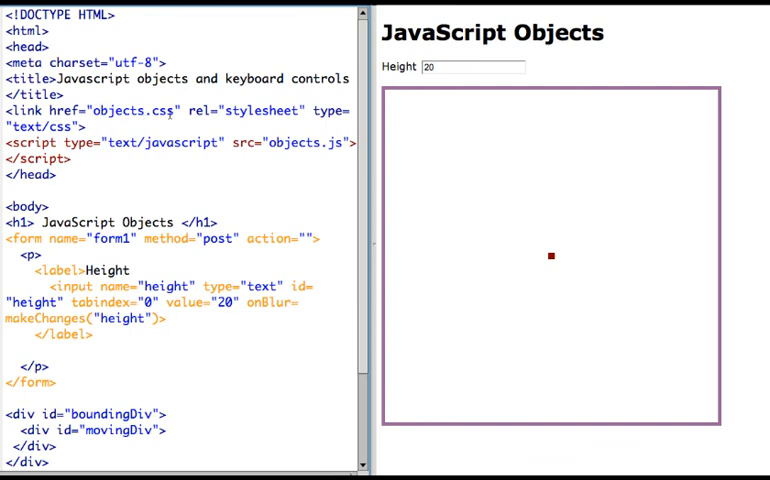
- Scroll through the HTML markup with the height input and the nested box divs
scroll(down, 3)
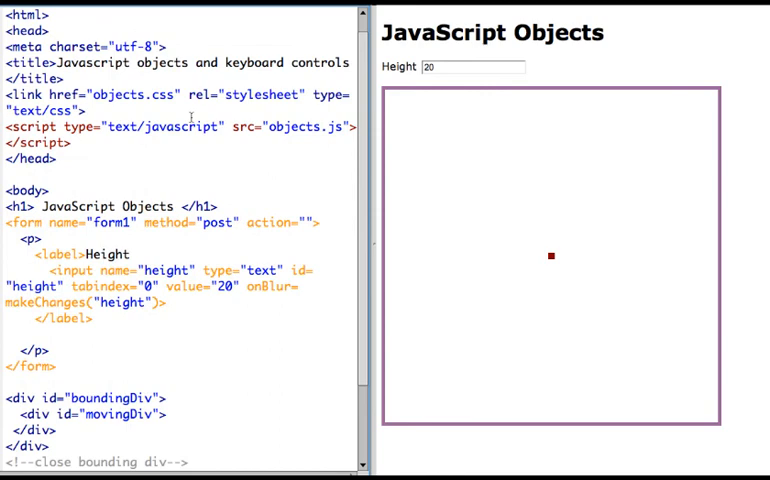
scroll(down, 3)
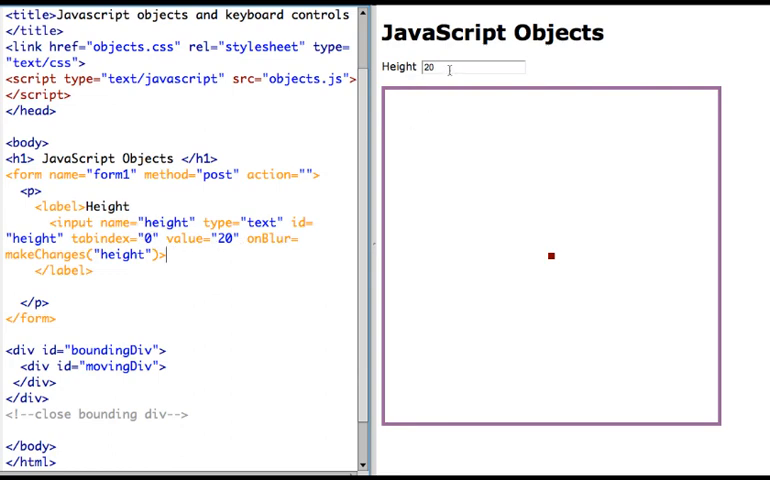
mouse_move(336, 170)
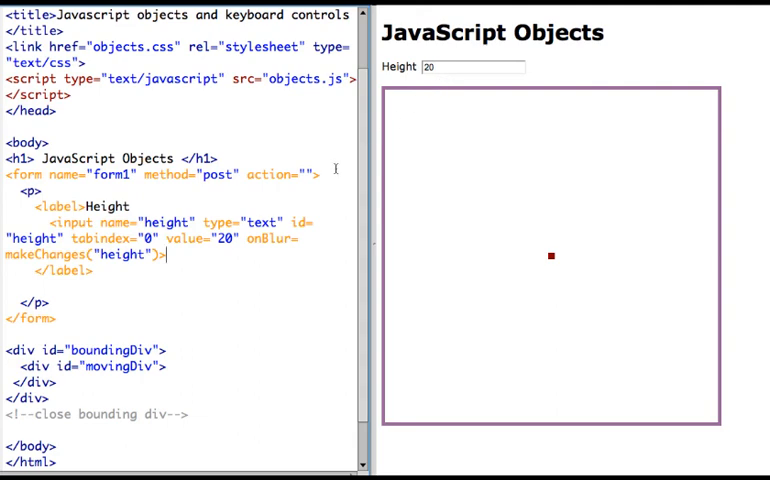
mouse_move(572, 94)
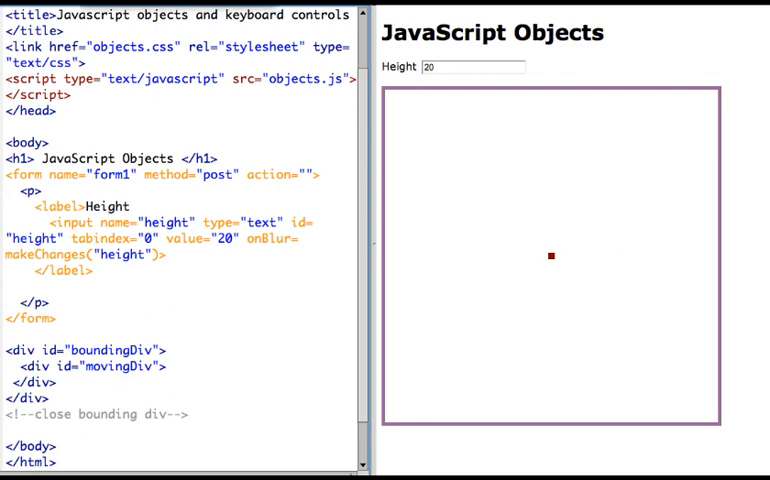
scroll(down, 3)
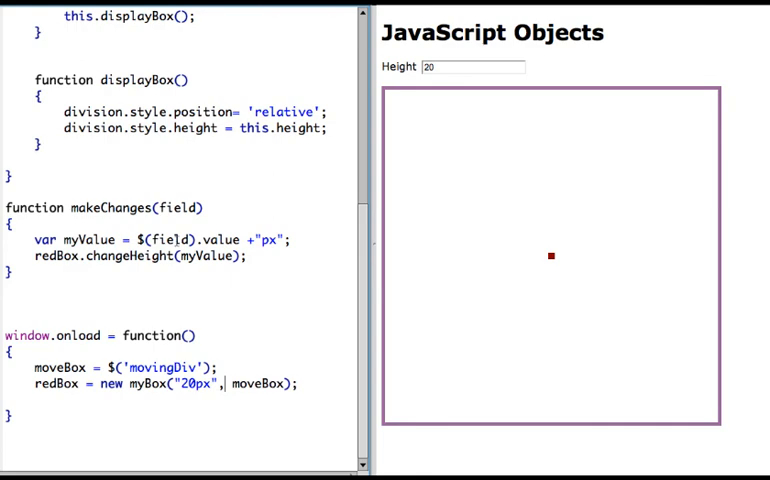
mouse_move(440, 66)
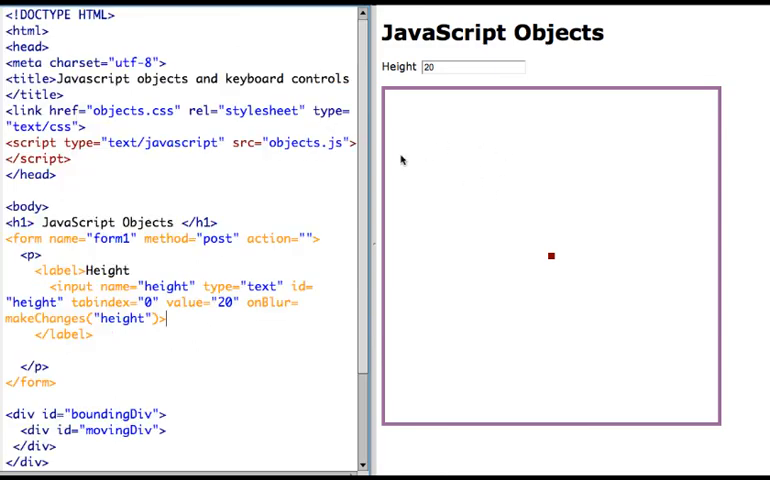
mouse_move(594, 68)
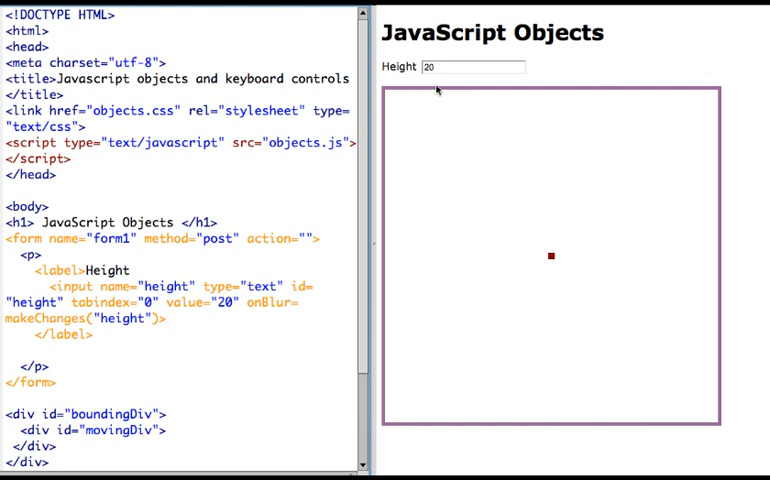
mouse_move(574, 104)
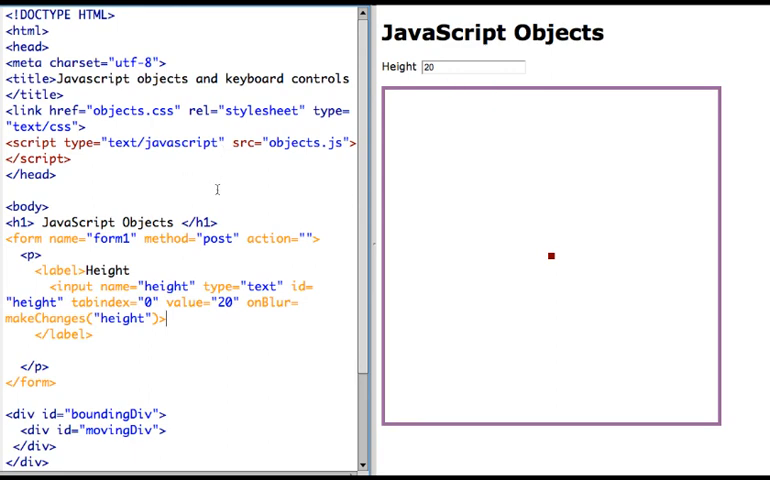
- Scroll the HTML file from the doctype down to the bounding div
scroll(down, 3)
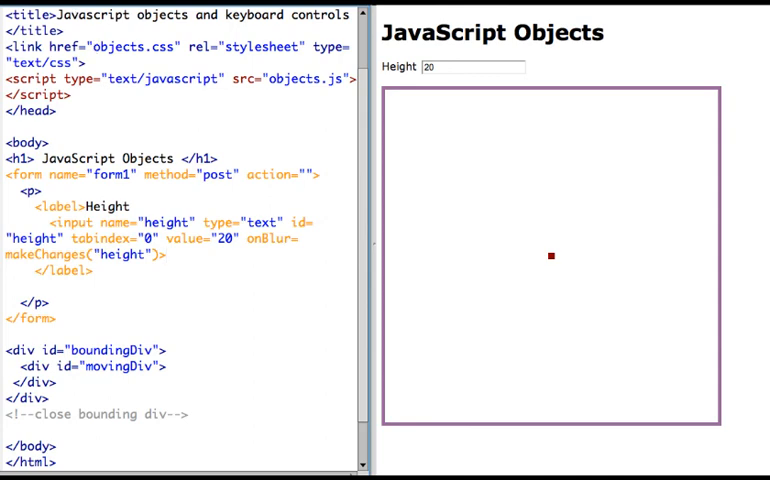
scroll(down, 3)
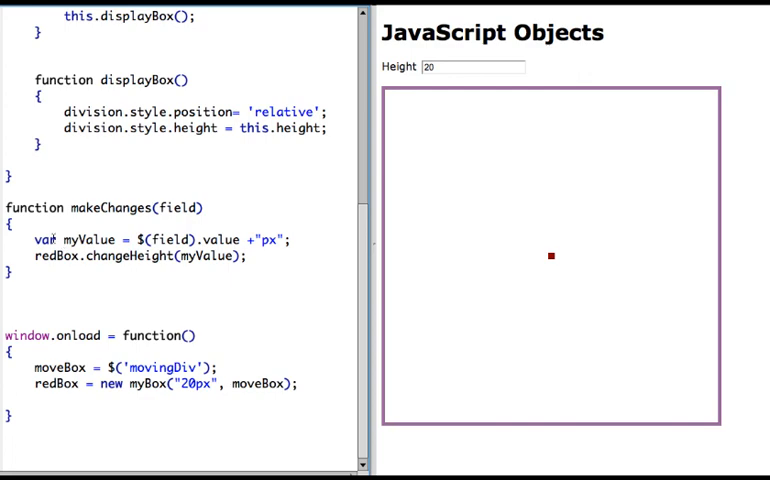
mouse_move(20, 256)
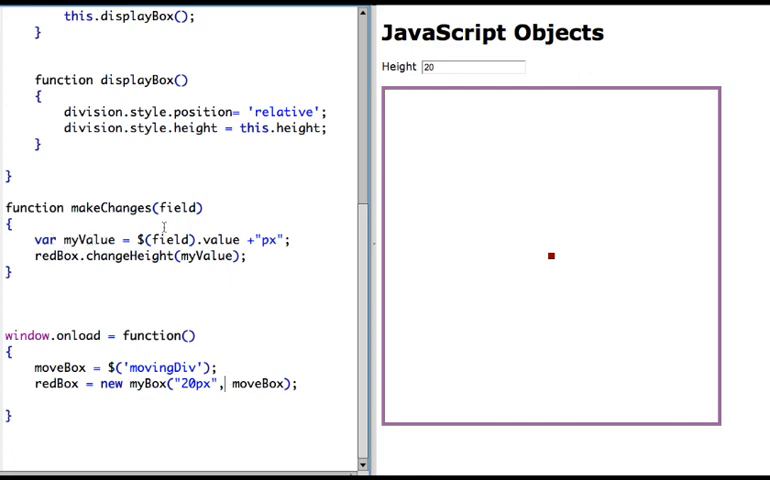
mouse_move(144, 280)
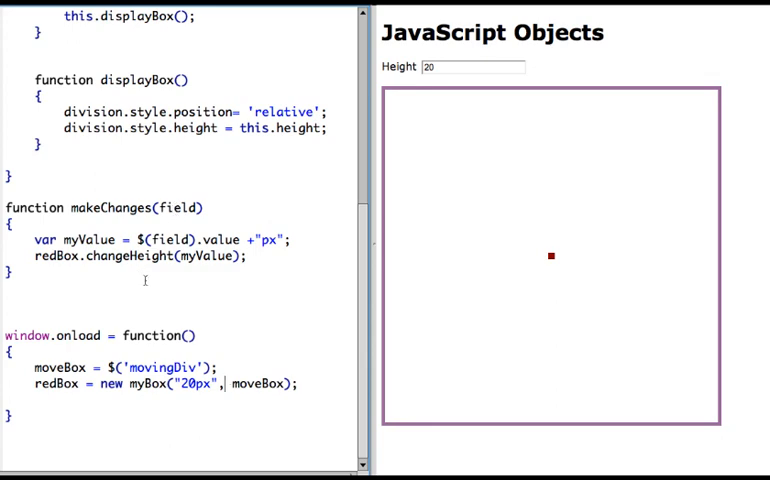